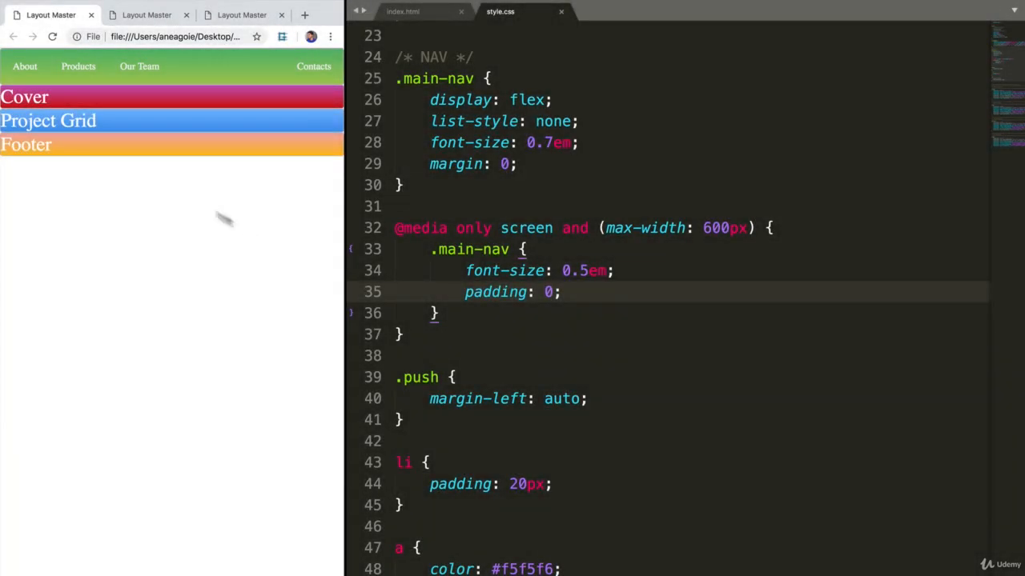
mouse_move(10, 96)
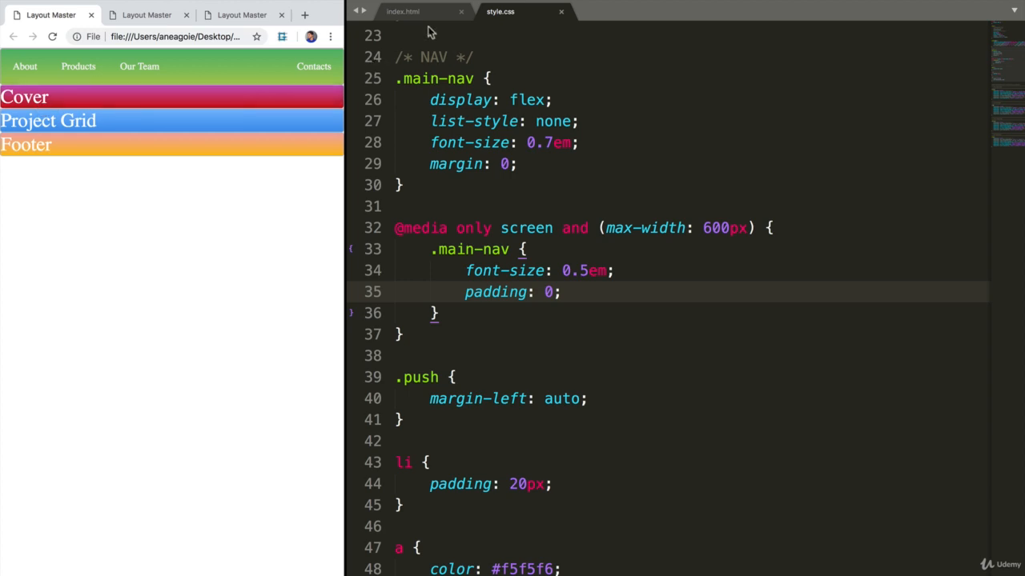
In index.html, add a container class to the Cover div's class attribute
click(403, 11)
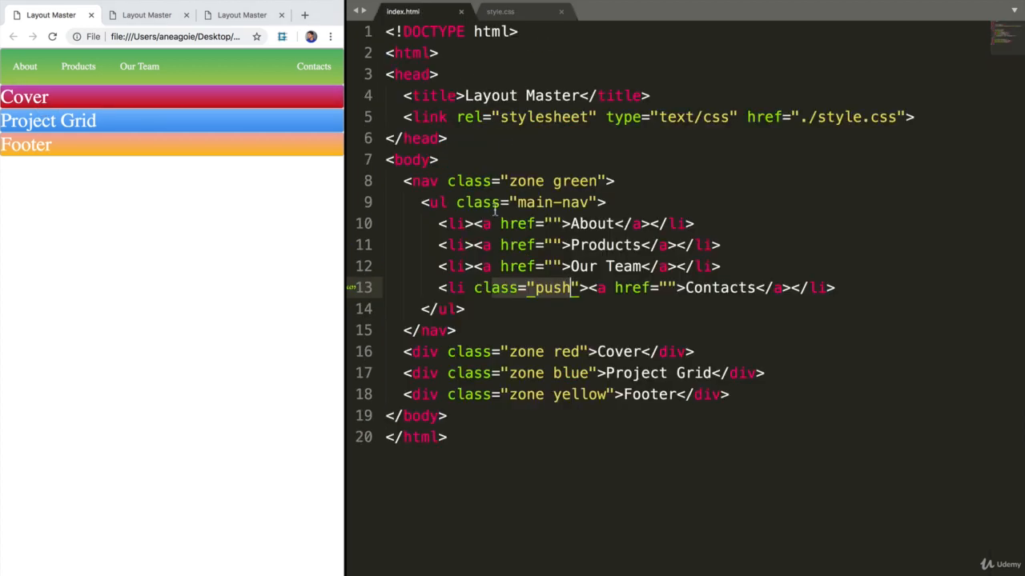
click(697, 352)
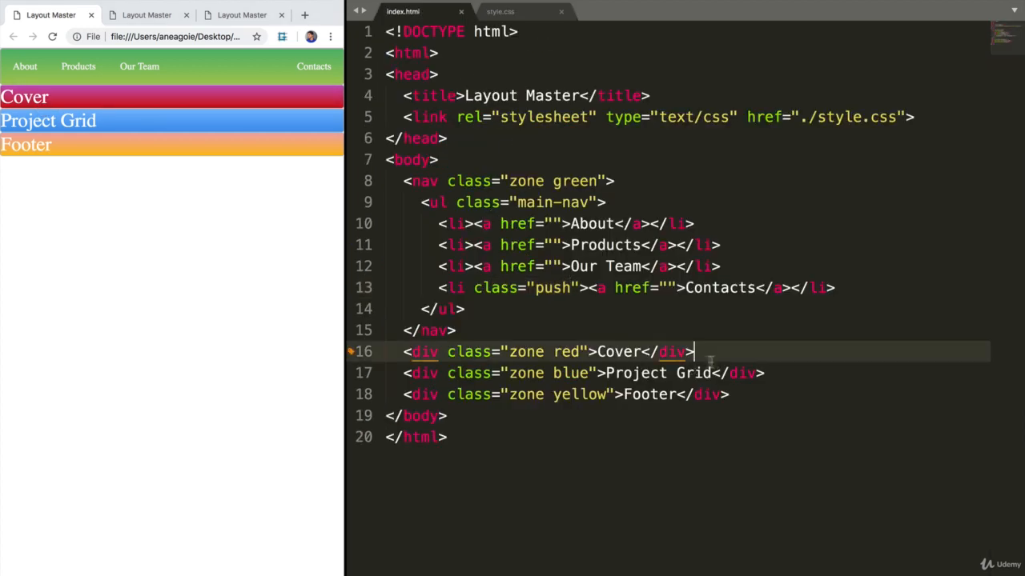
click(403, 353)
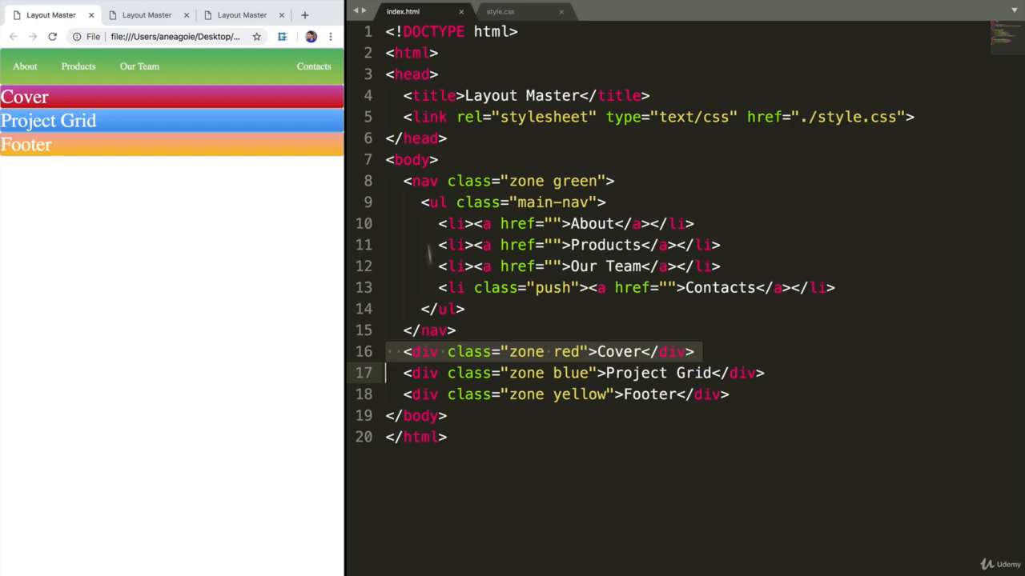
click(509, 353)
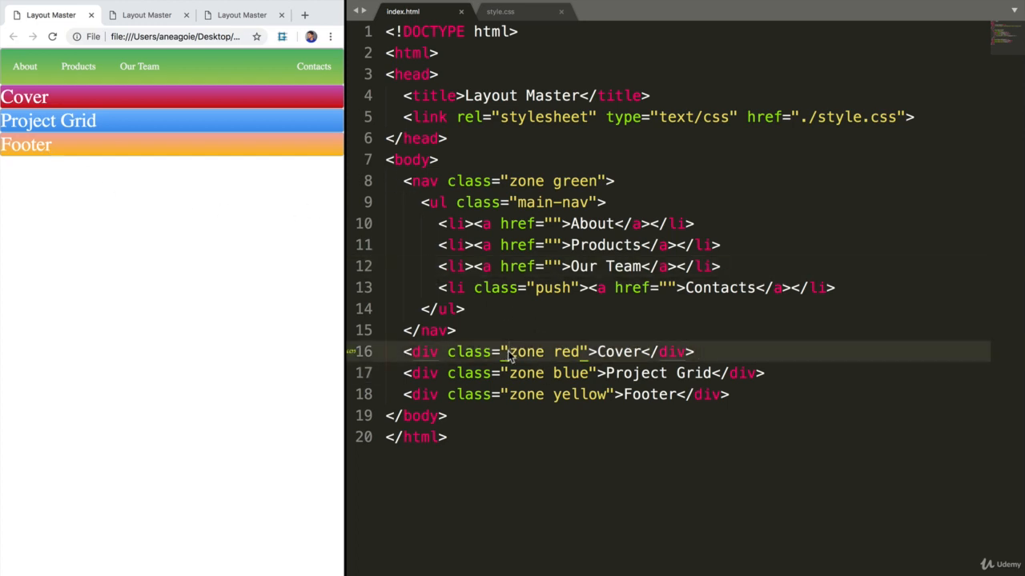
text(container)
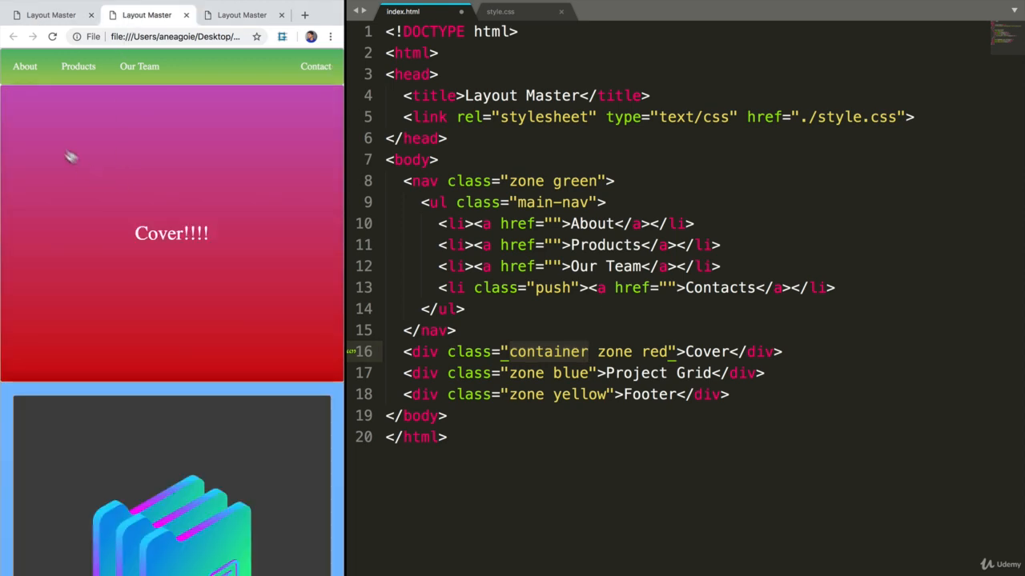
mouse_move(212, 243)
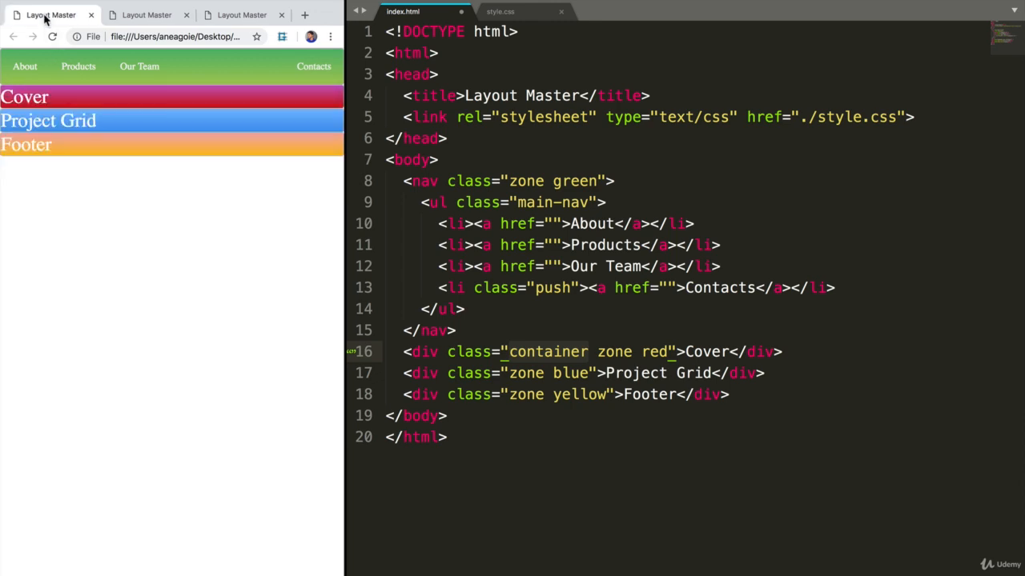
Append exclamation marks after the Cover text so it reads Cover!!!!
click(754, 288)
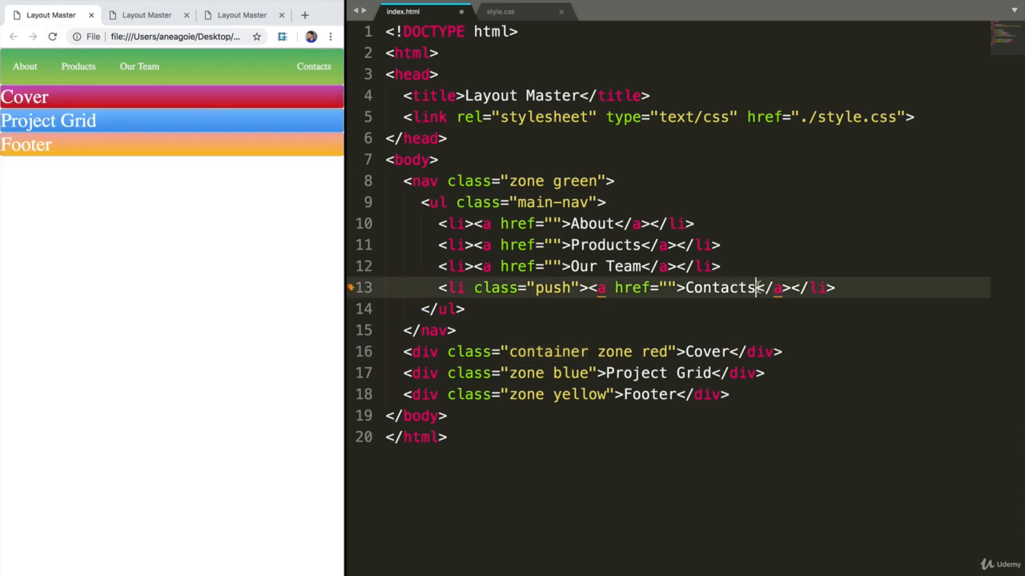
text(!!!)
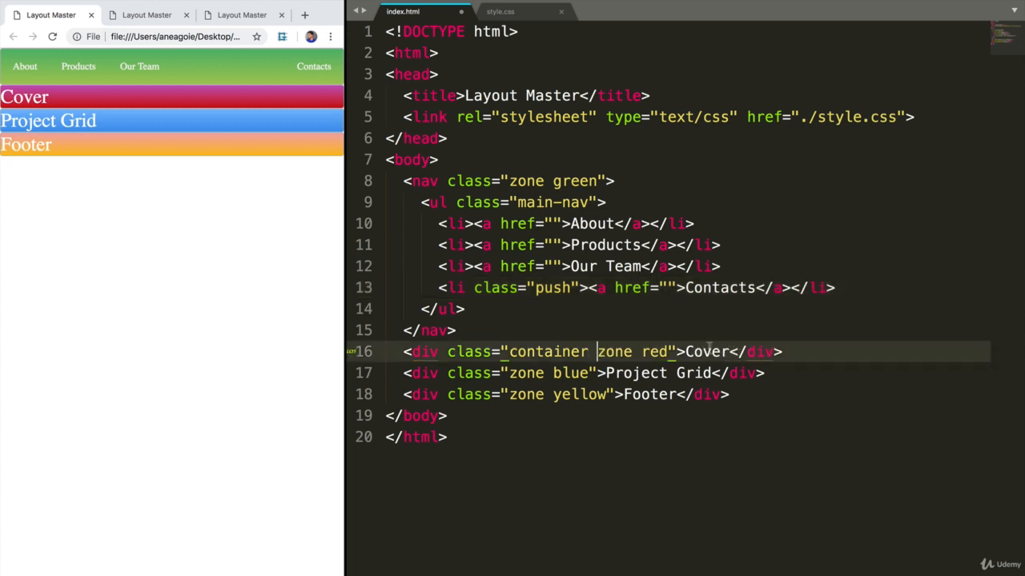
text(!!!!)
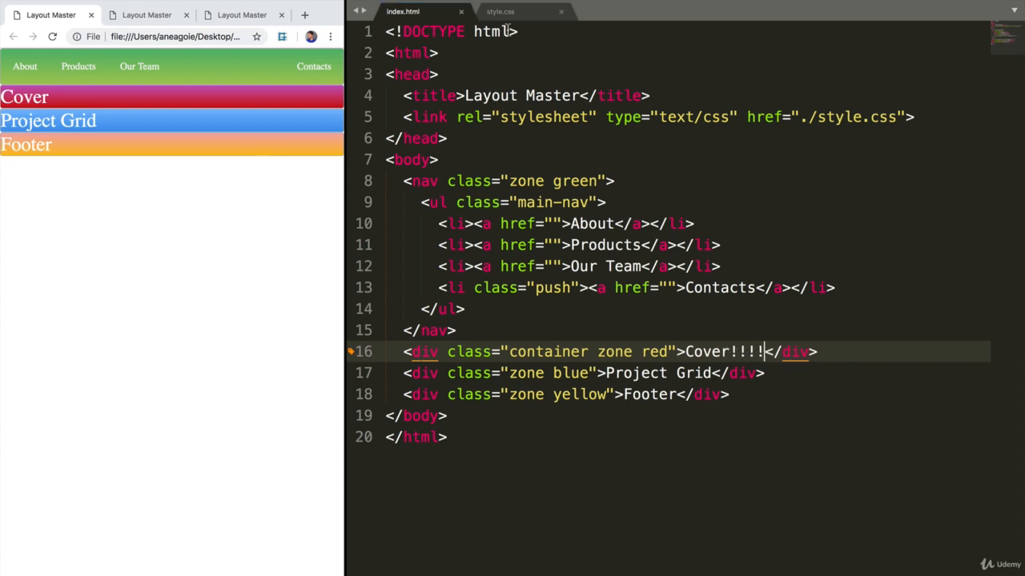
In style.css, reuse the /* NAV */ comment below the link rules to start a COVER section
click(500, 11)
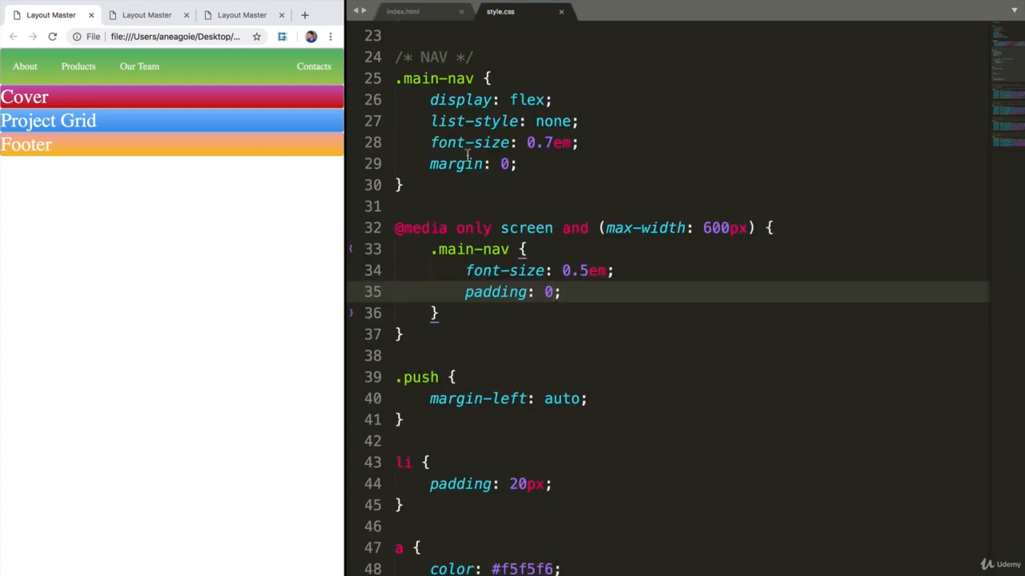
click(464, 57)
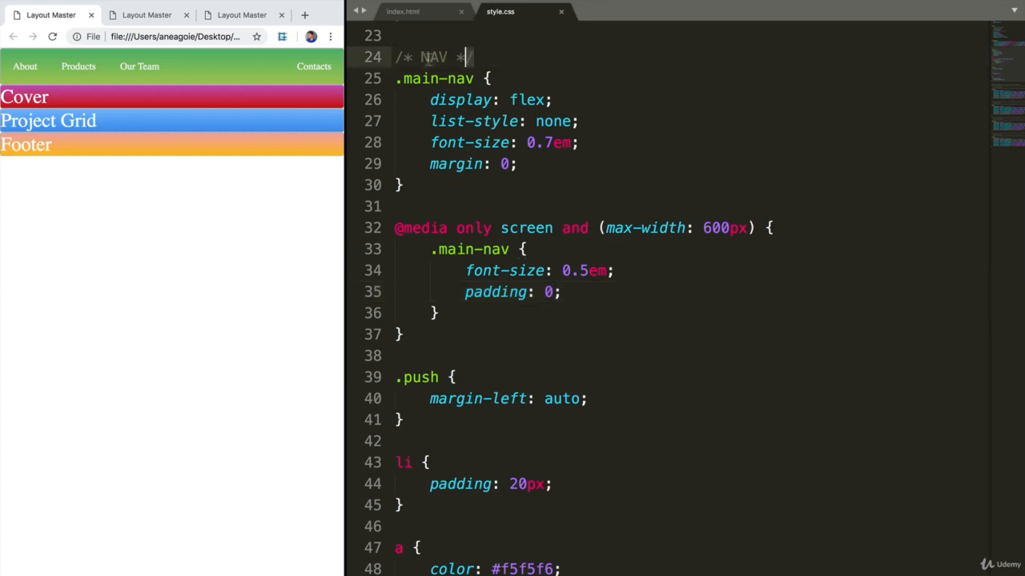
scroll(down, 3)
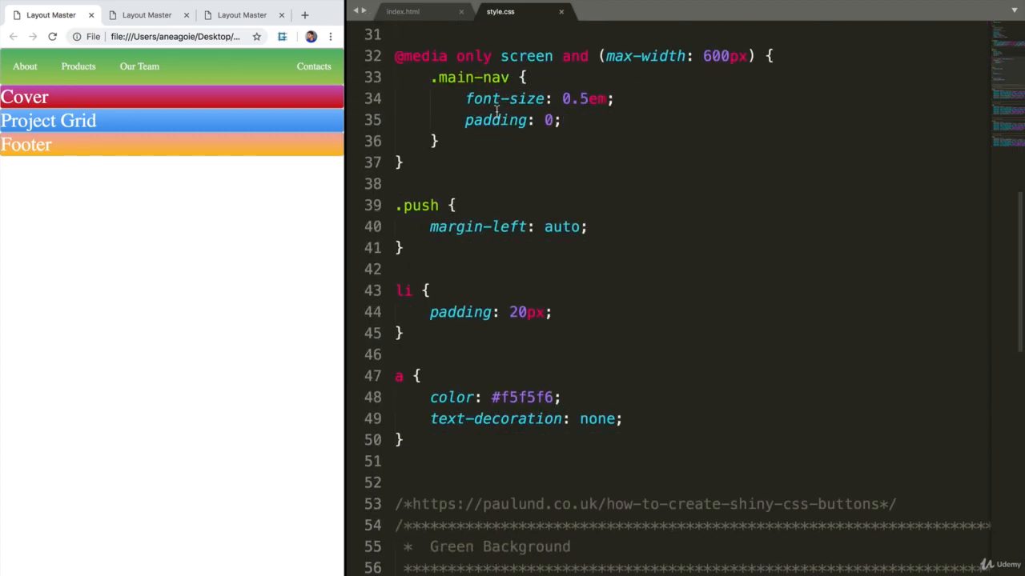
text(/* NAV */)
text(/* COVER */)
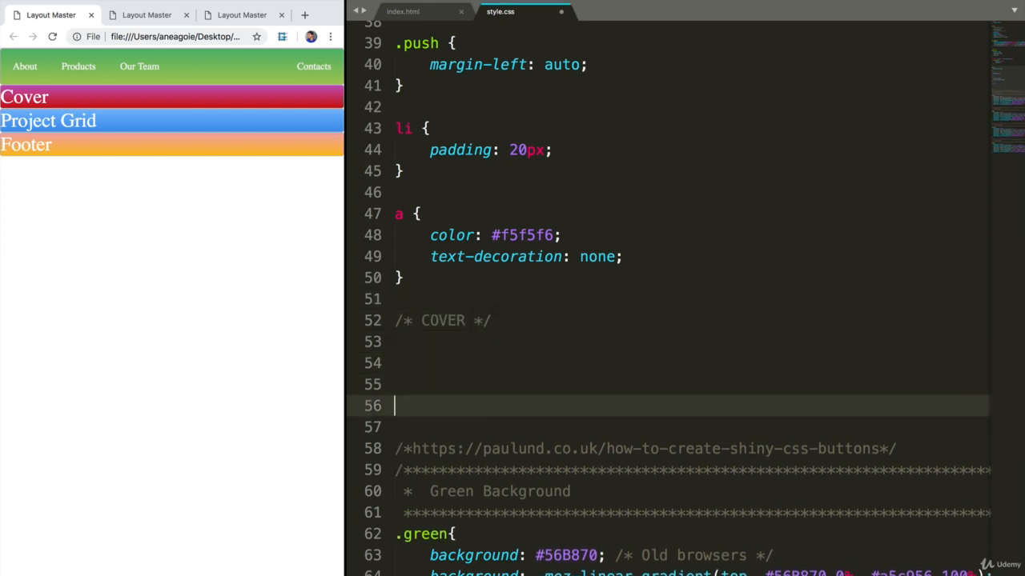
Below the COVER comment, begin a .container { rule after removing a stray display: fle line
click(416, 343)
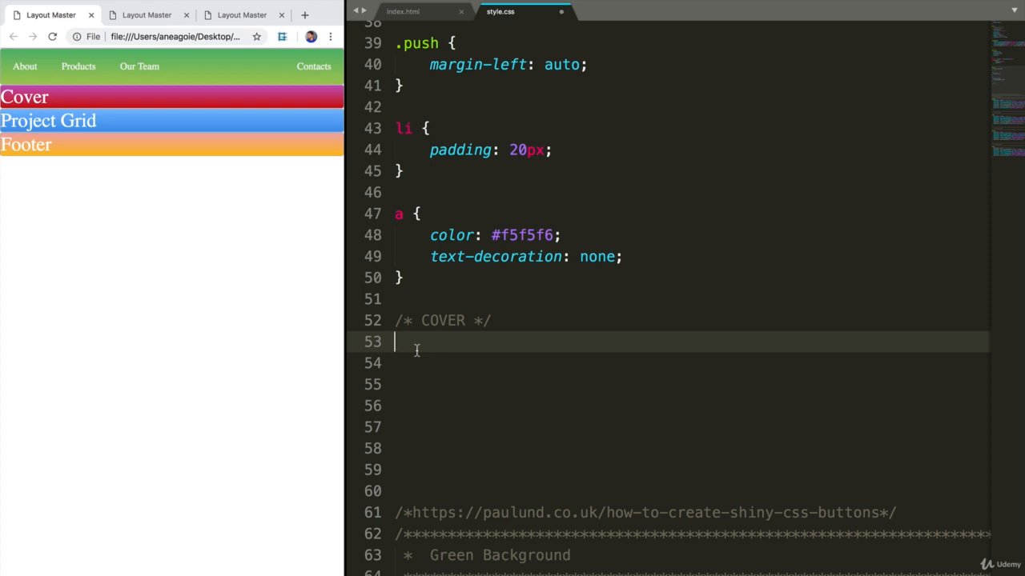
text(d)
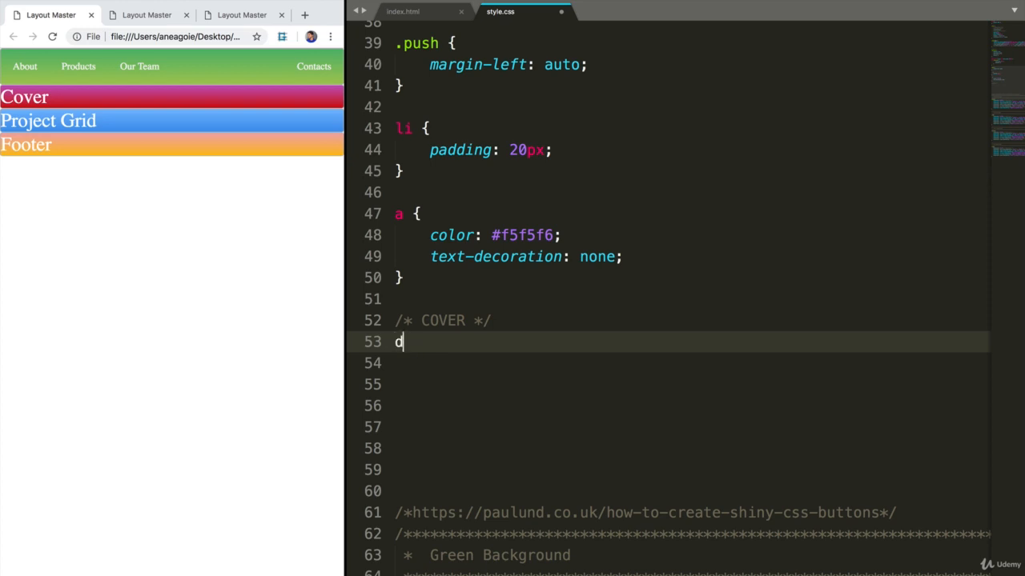
text(isplay: fle)
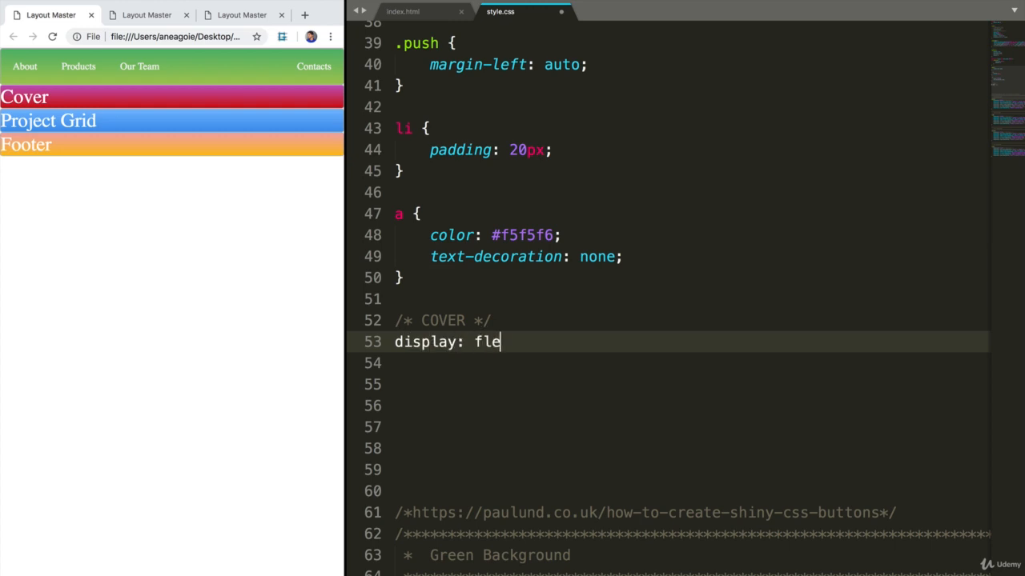
key(Backspace)
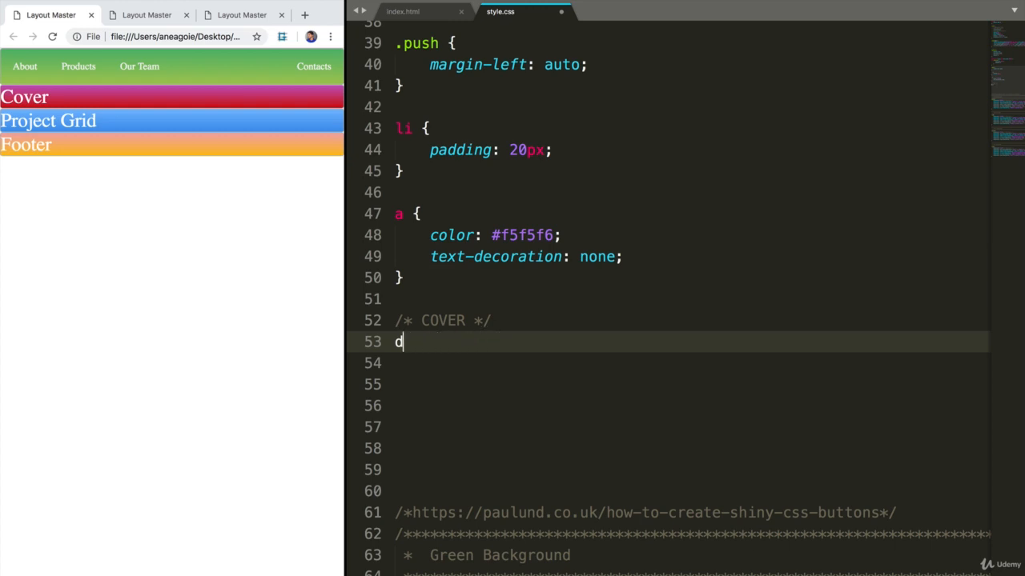
text(.containe)
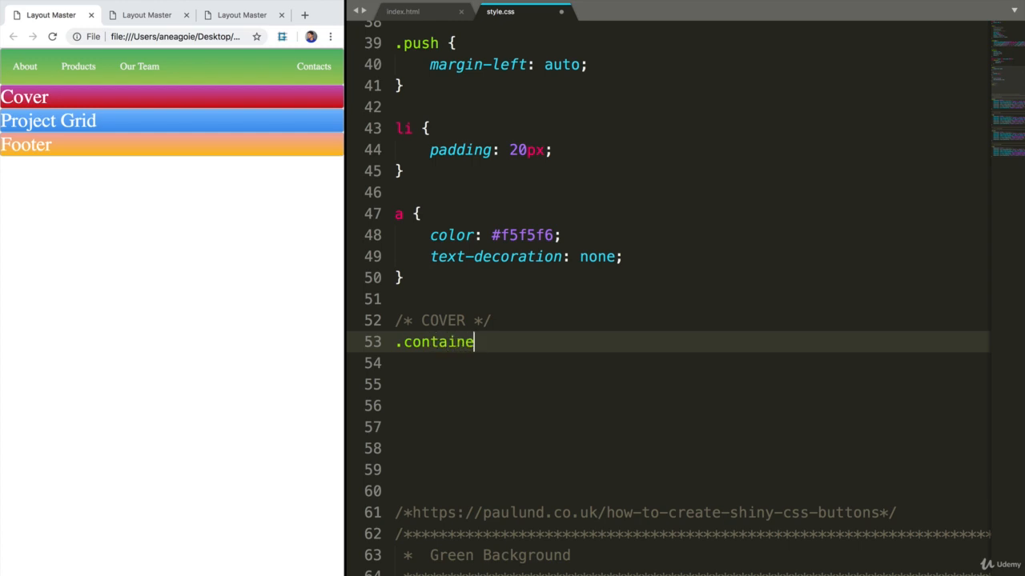
text(r {)
click(692, 363)
text(display: flex;)
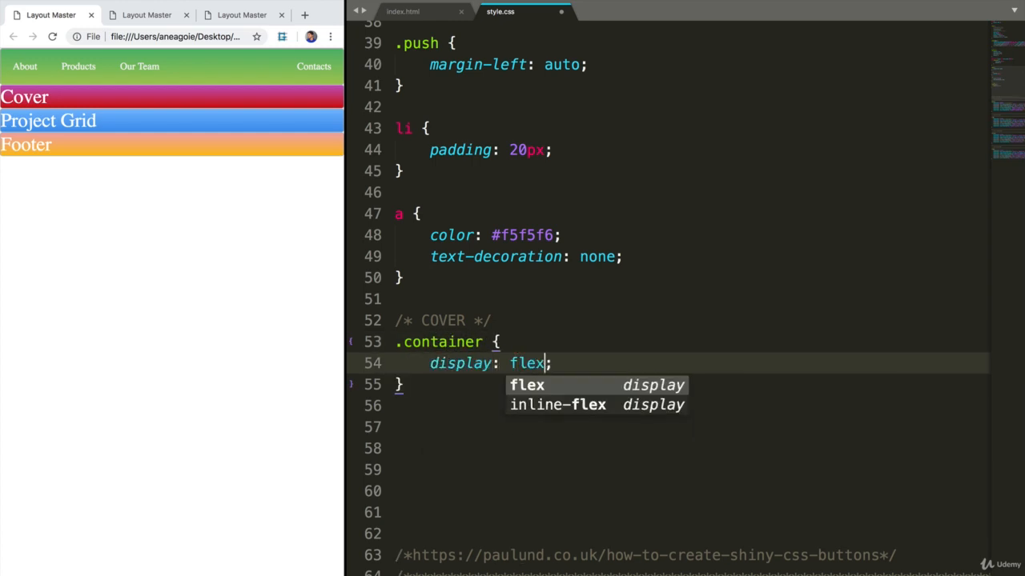
mouse_move(113, 134)
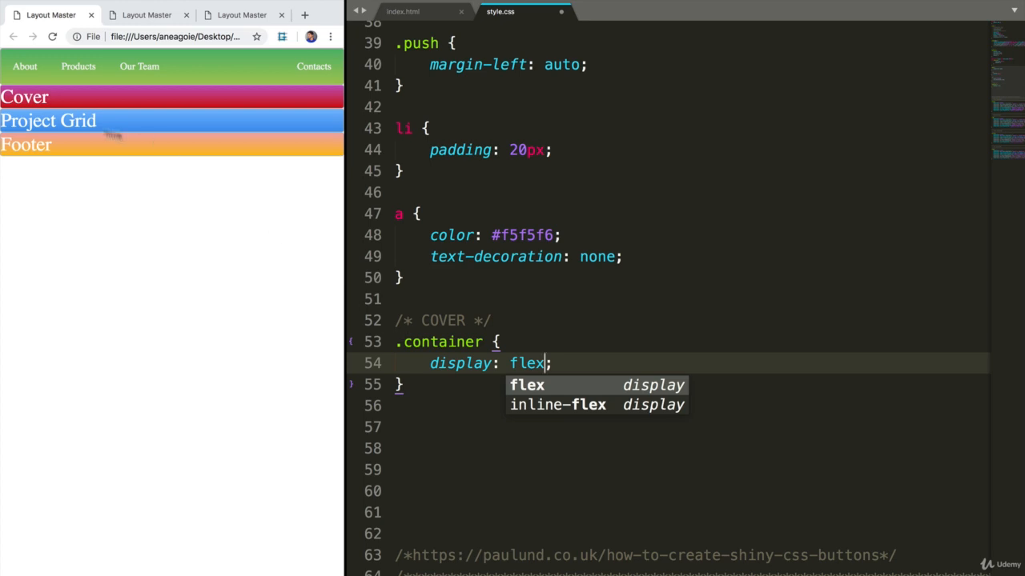
mouse_move(122, 109)
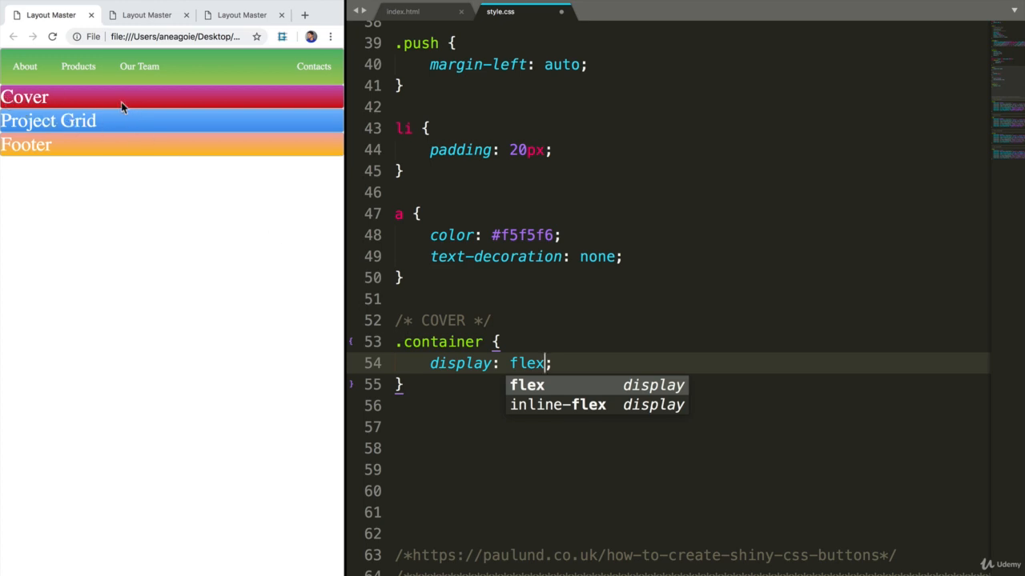
mouse_move(80, 103)
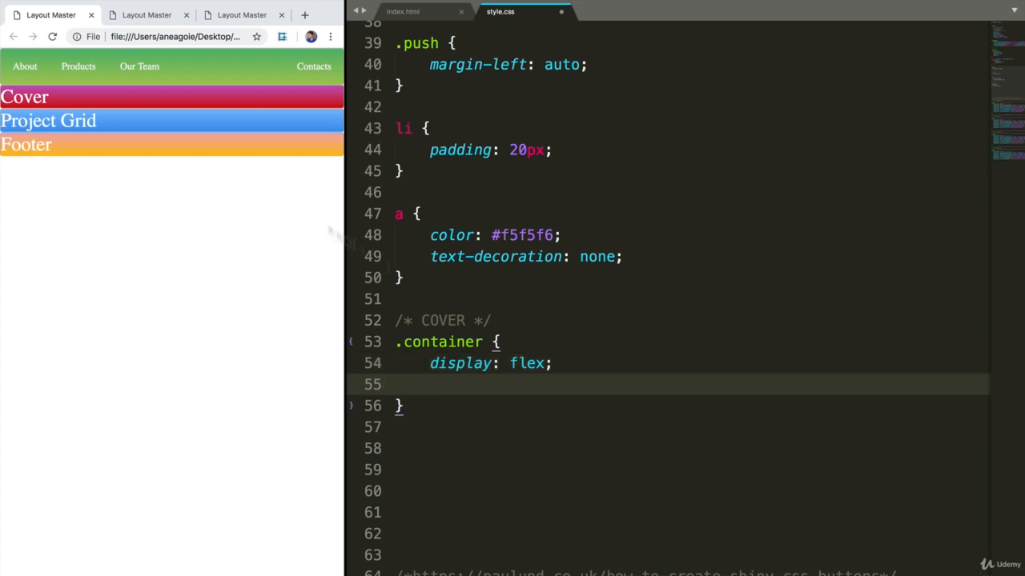
mouse_move(40, 96)
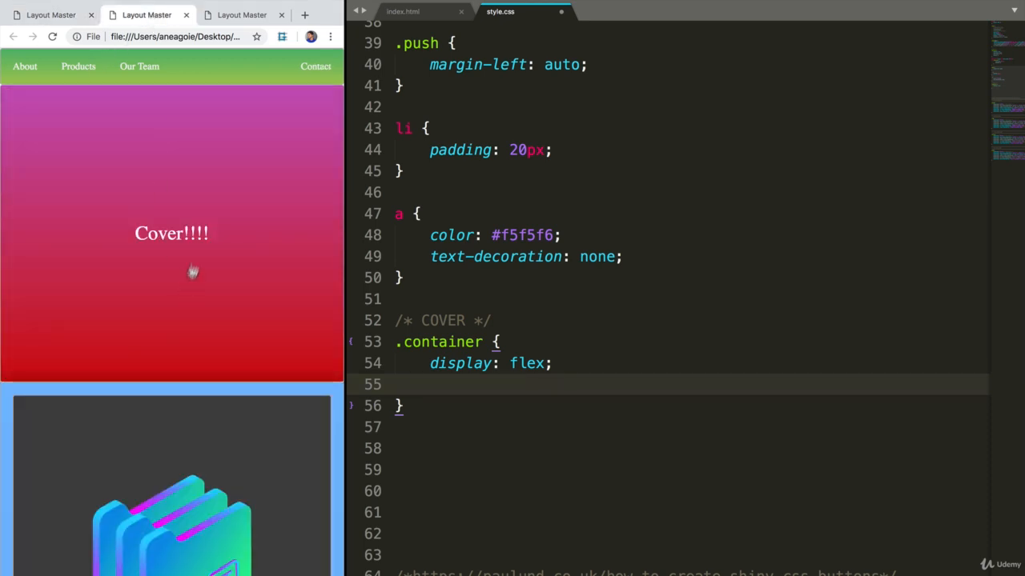
mouse_move(344, 264)
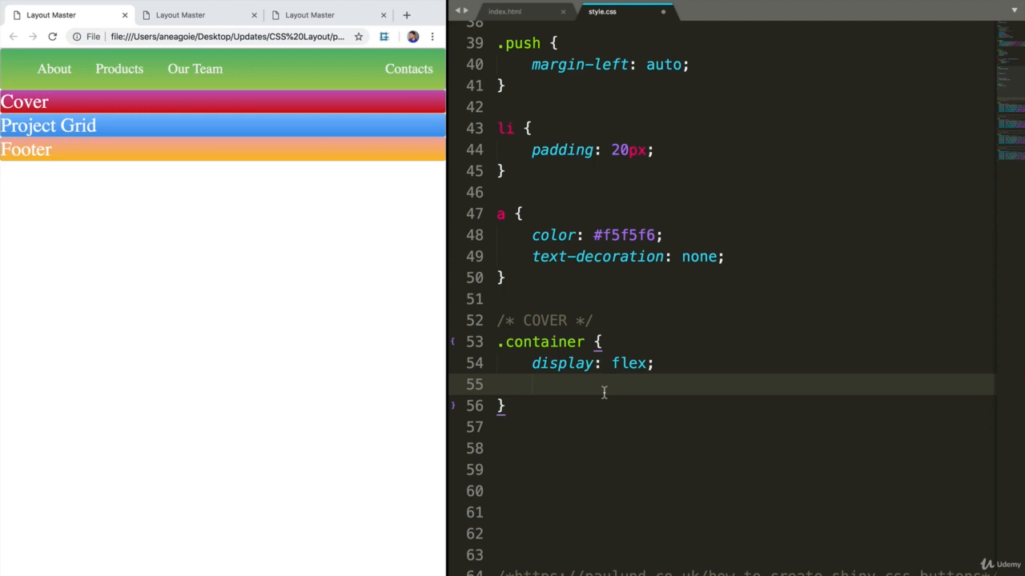
Add align-items: center and justify-content: center to the .container rule
text(align-items:)
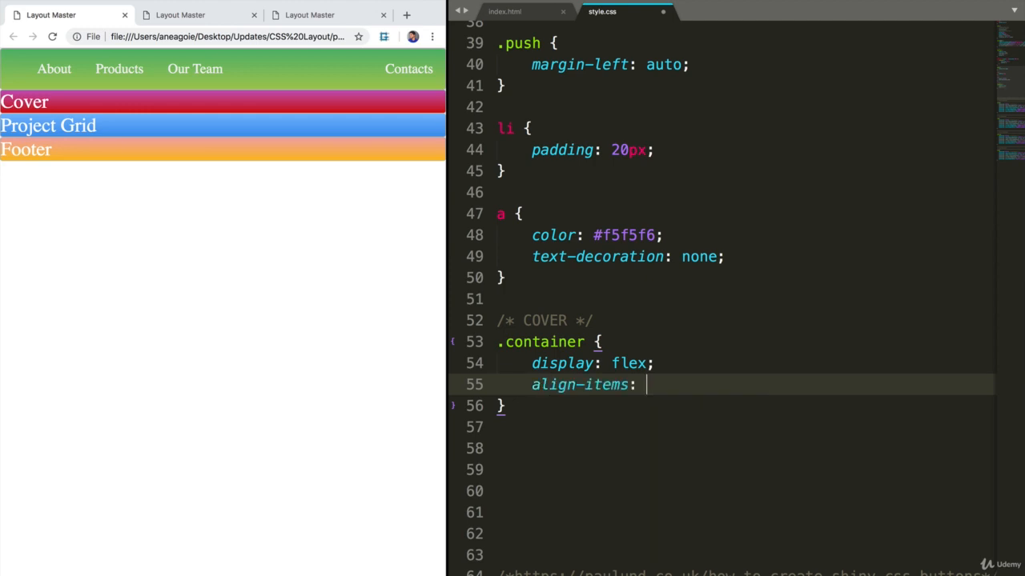
text(center;)
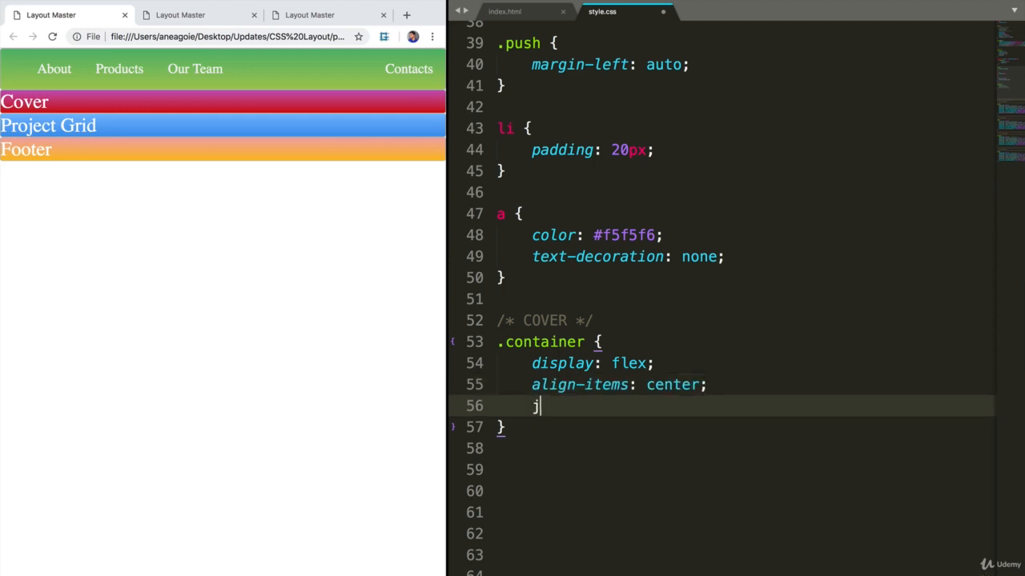
text(ustify-content:)
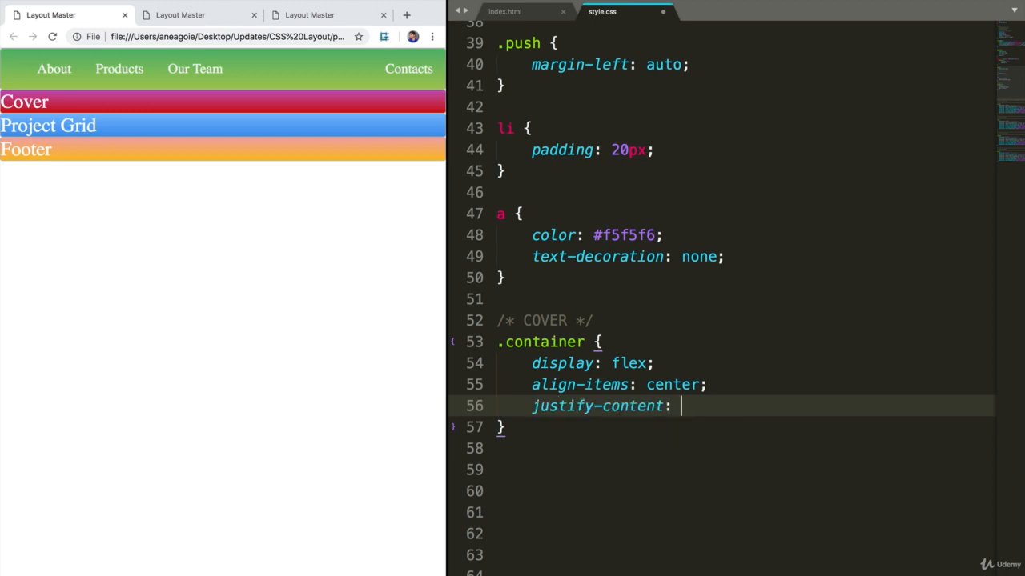
text(center;)
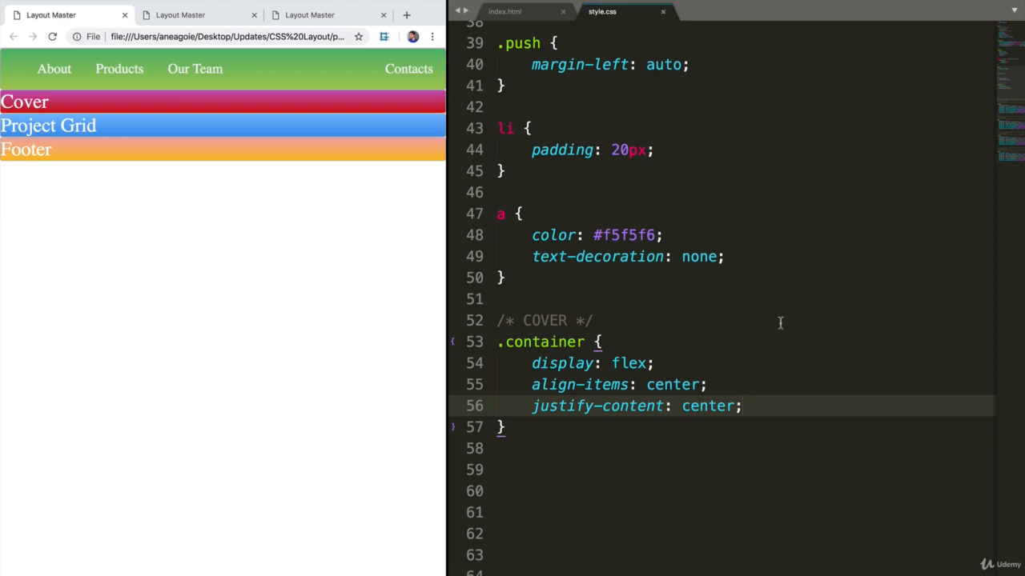
mouse_move(247, 394)
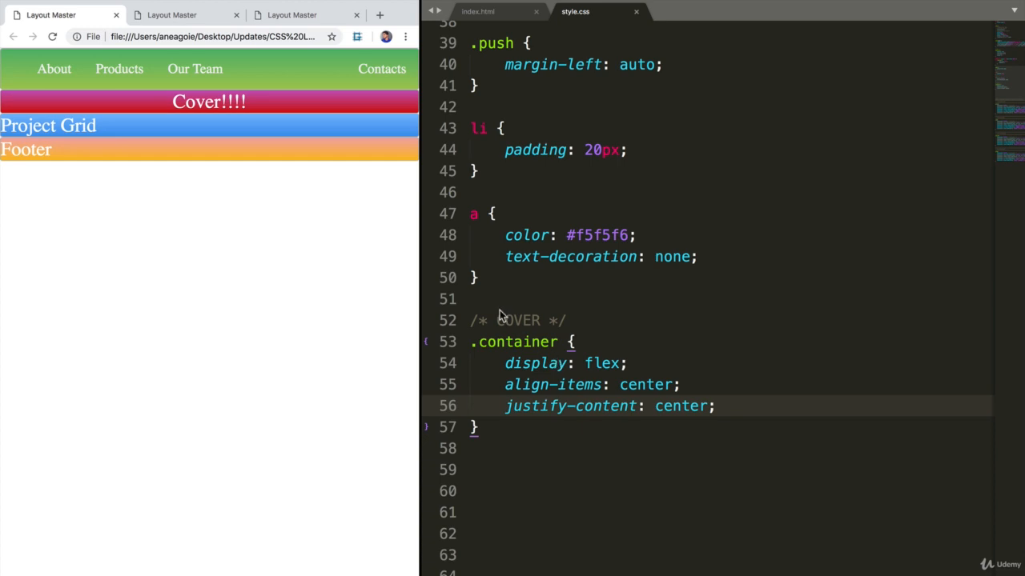
mouse_move(756, 400)
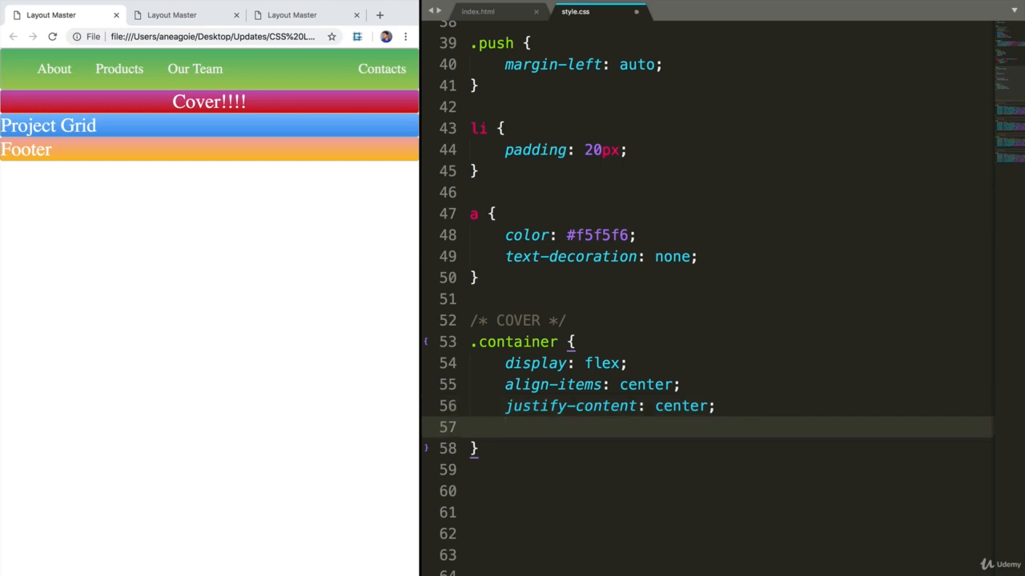
Add height: 500px to the .container rule
text(height)
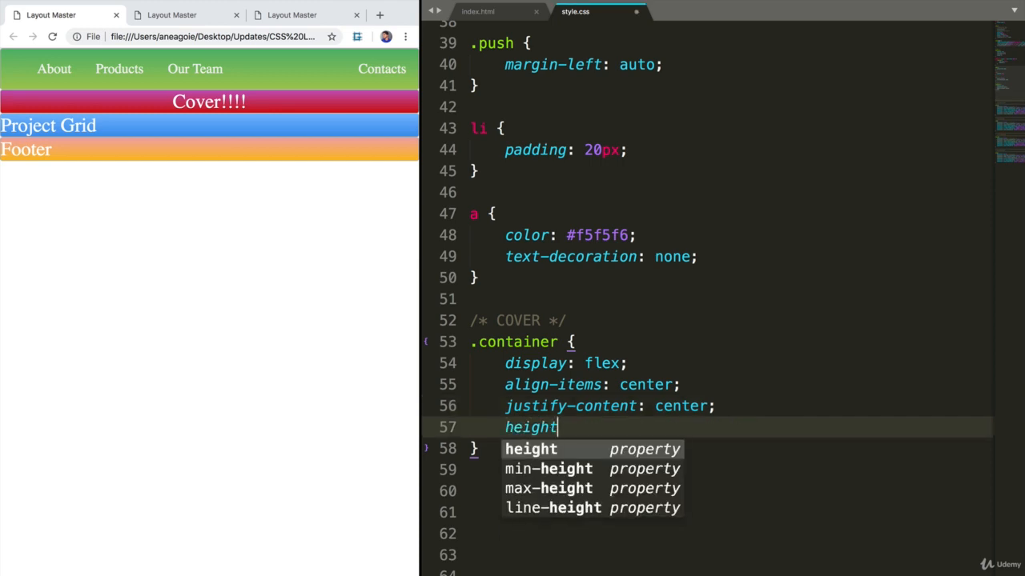
text(: 5;)
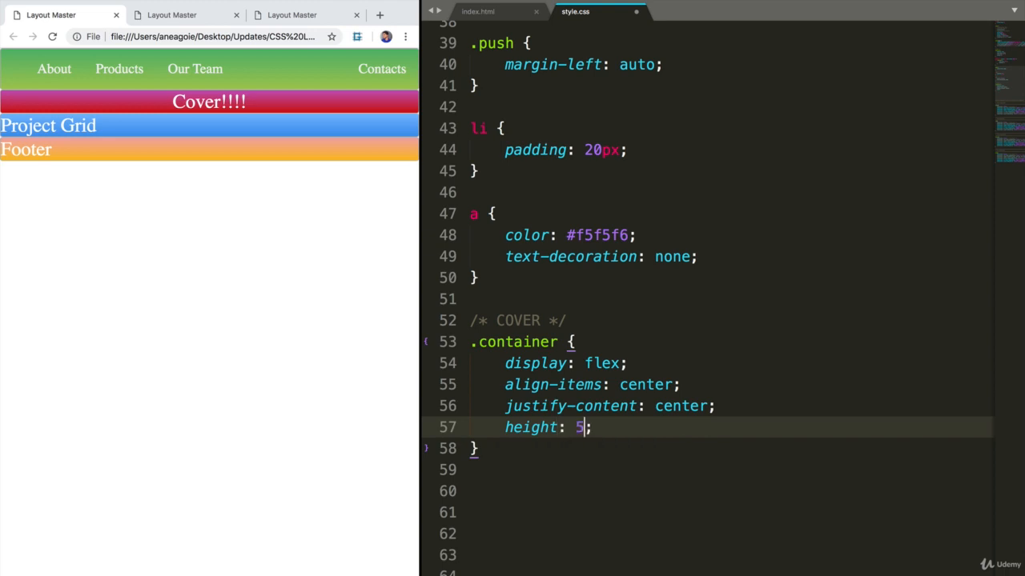
text(00px)
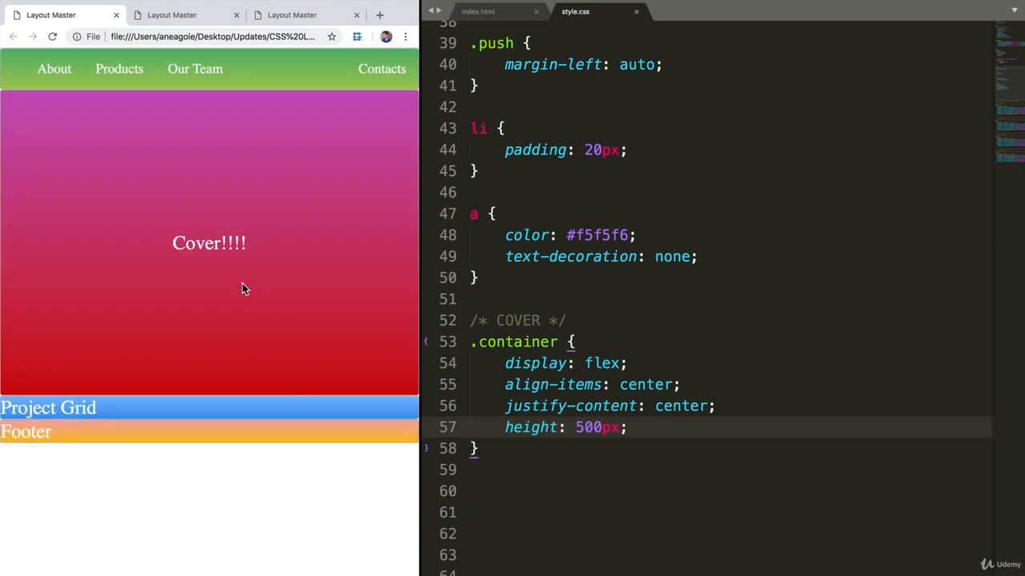
mouse_move(282, 413)
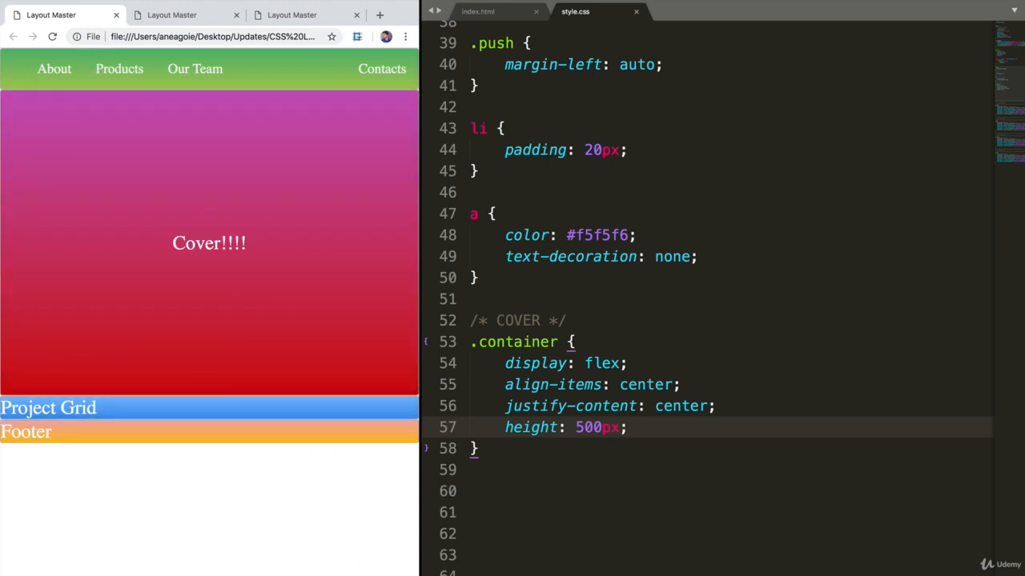
mouse_move(608, 442)
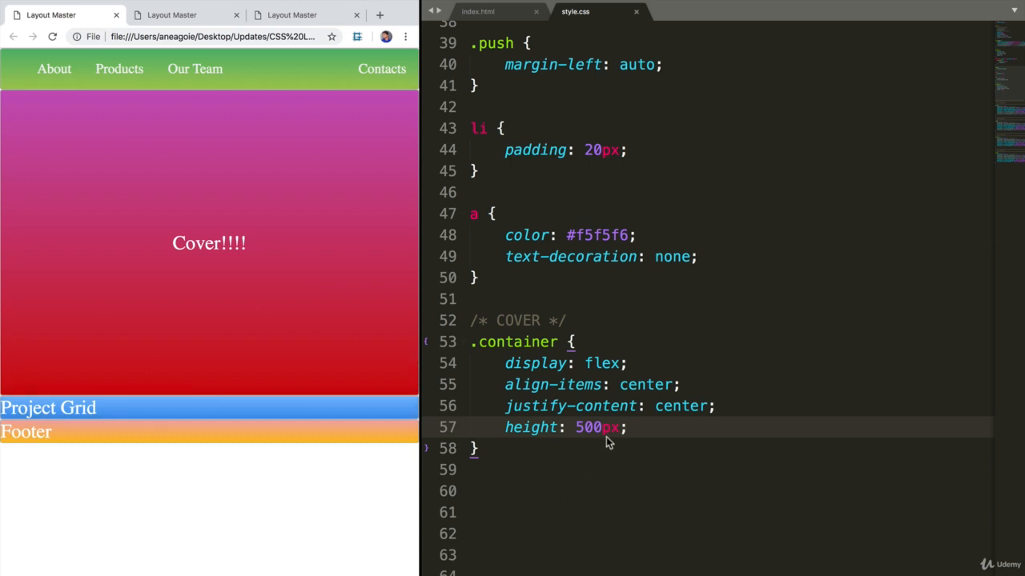
mouse_move(582, 426)
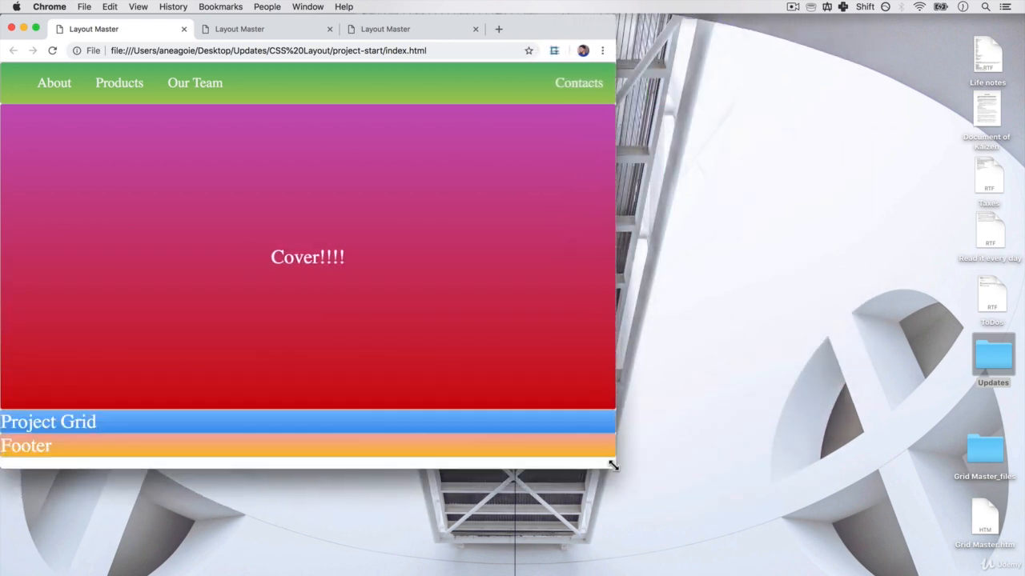
Resize the Chrome window smaller and larger to check the fixed-height cover
drag(615, 466, 615, 375)
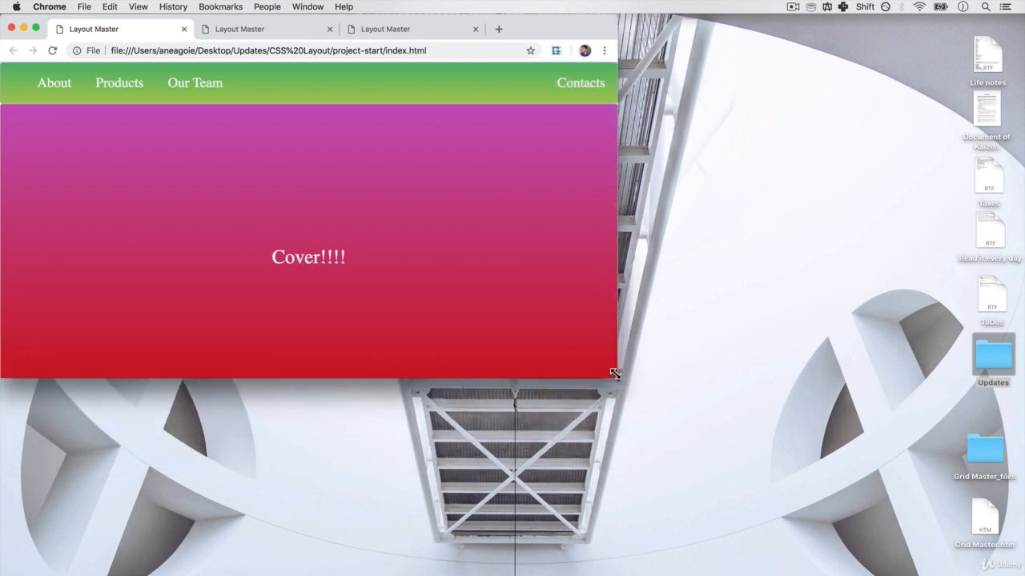
drag(615, 373, 637, 393)
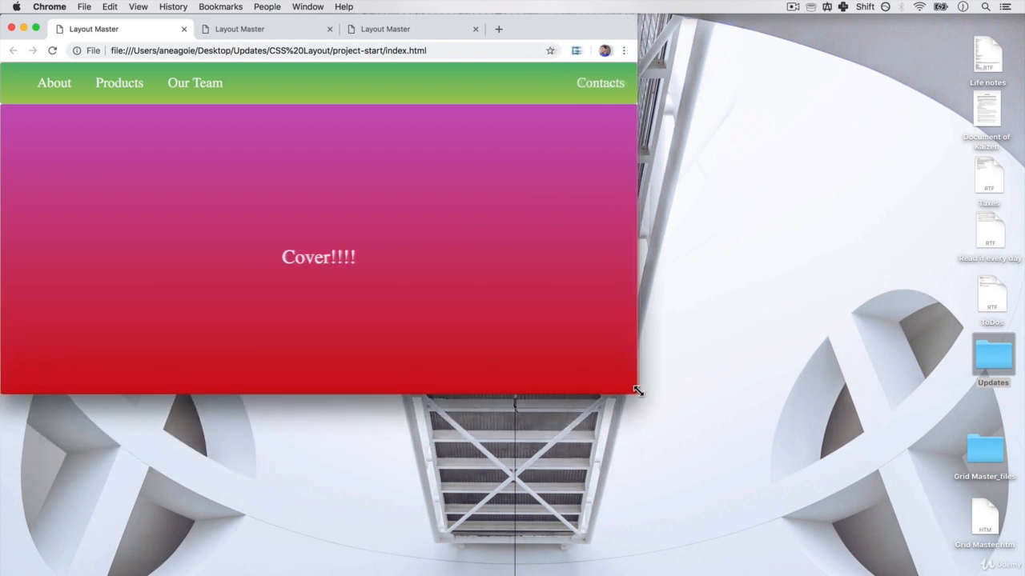
mouse_move(541, 344)
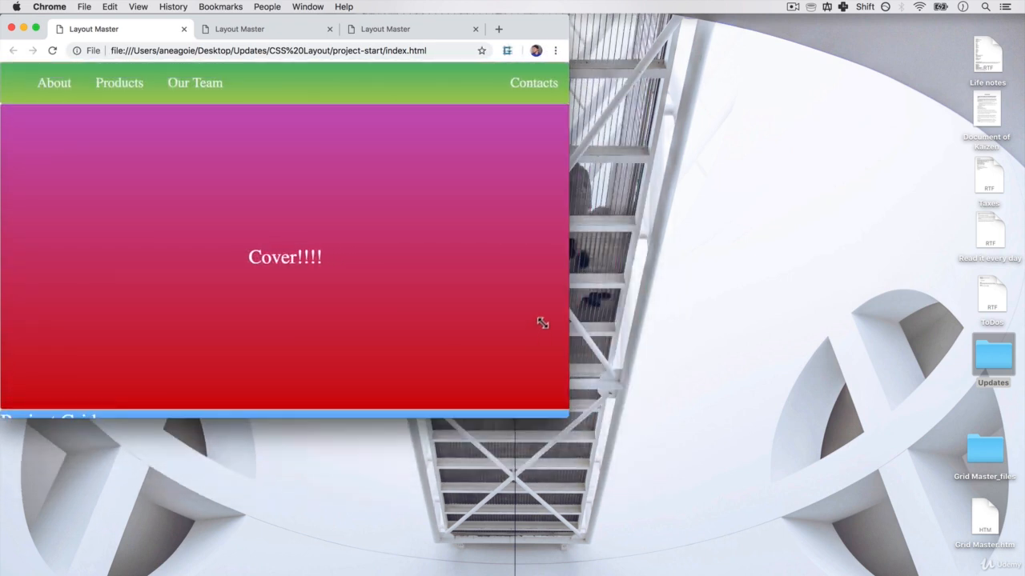
drag(543, 323, 648, 468)
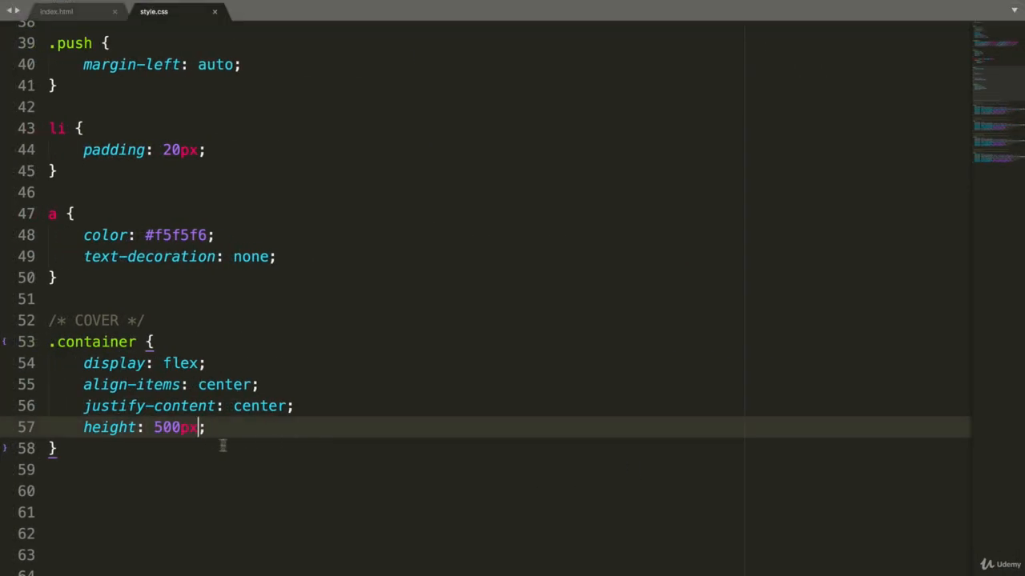
Replace the 500px height value with 50vh in the .container rule
text(vh)
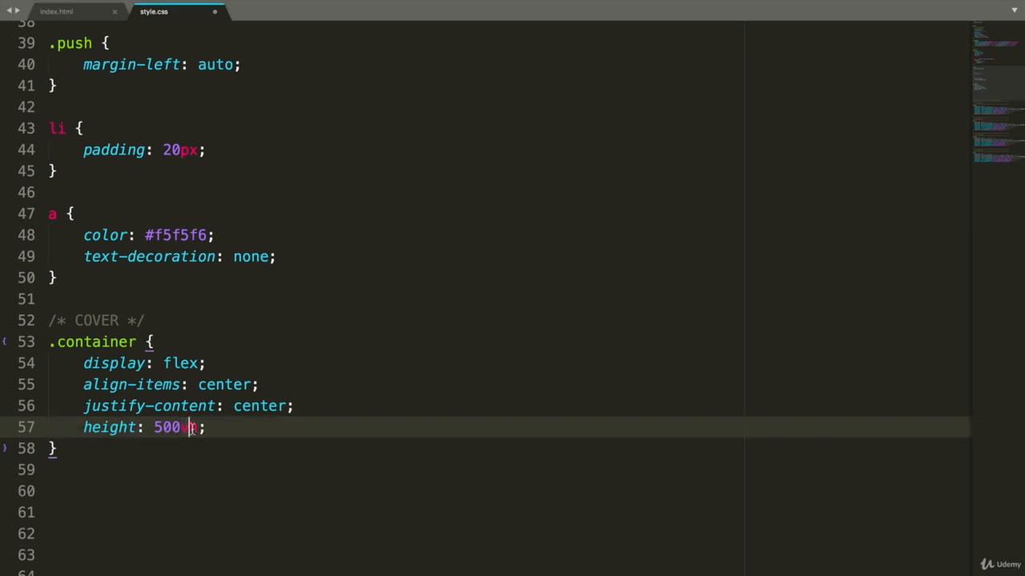
text(vh)
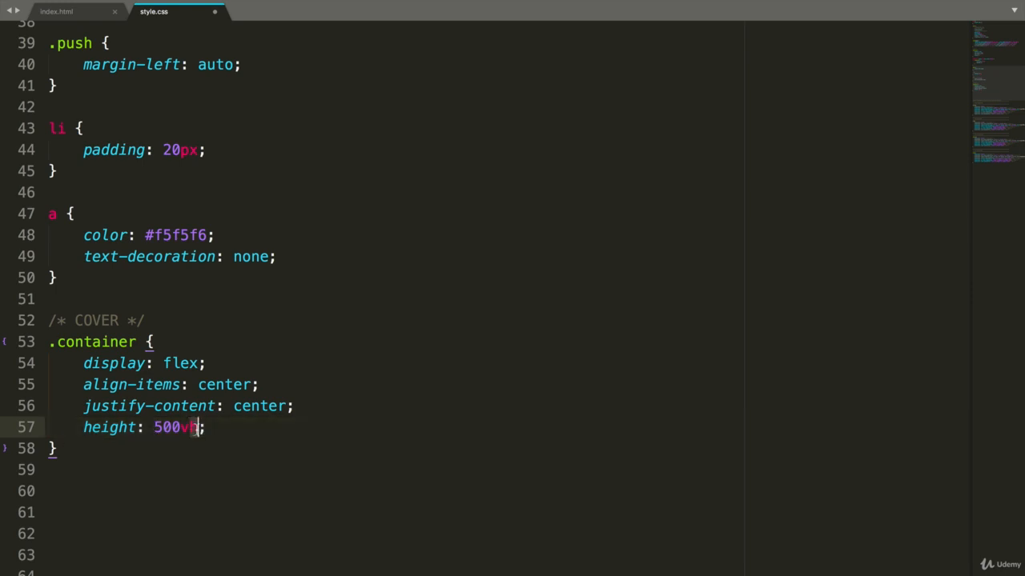
key(BackSpace)
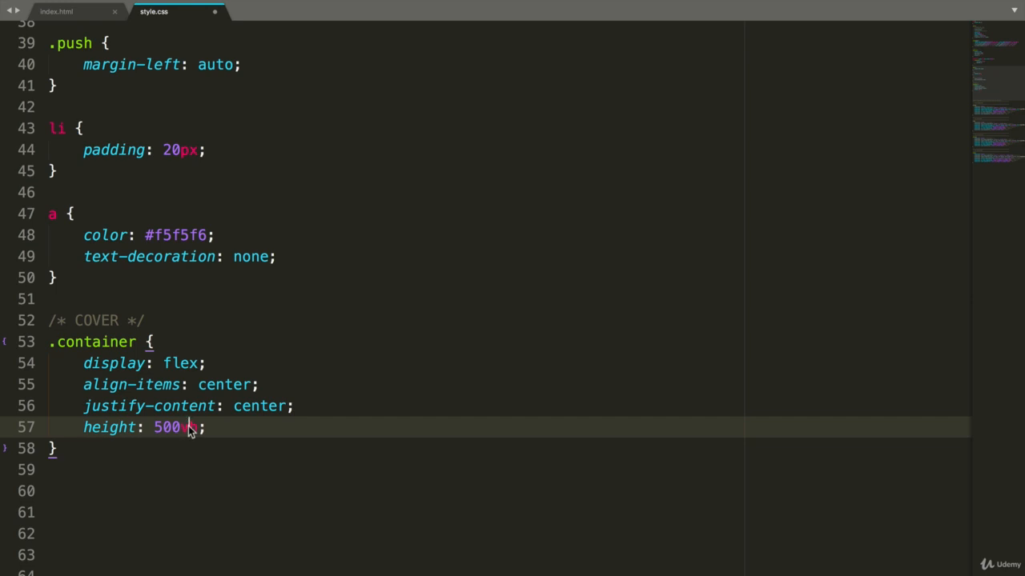
text(vh)
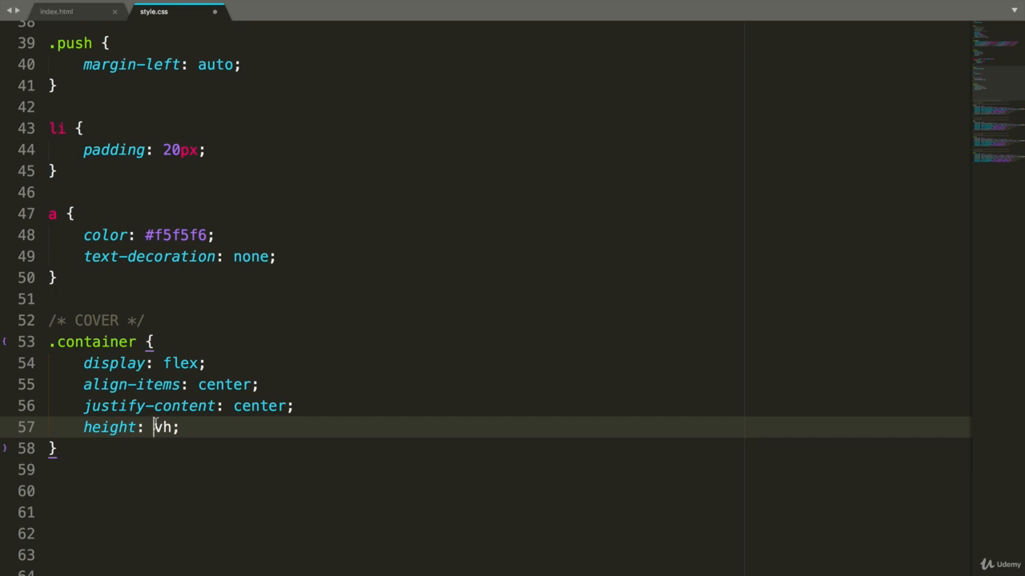
text(50)
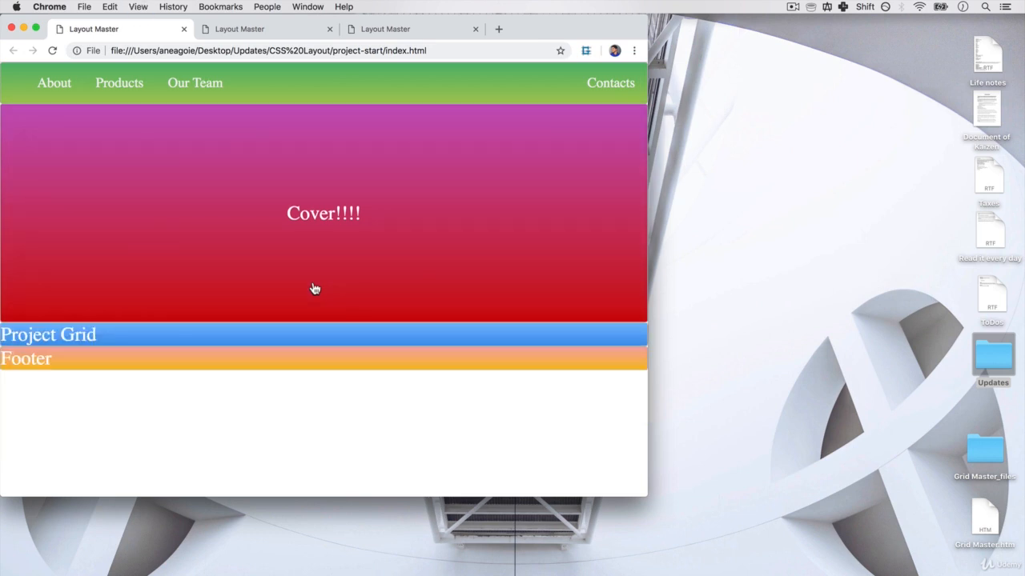
mouse_move(442, 362)
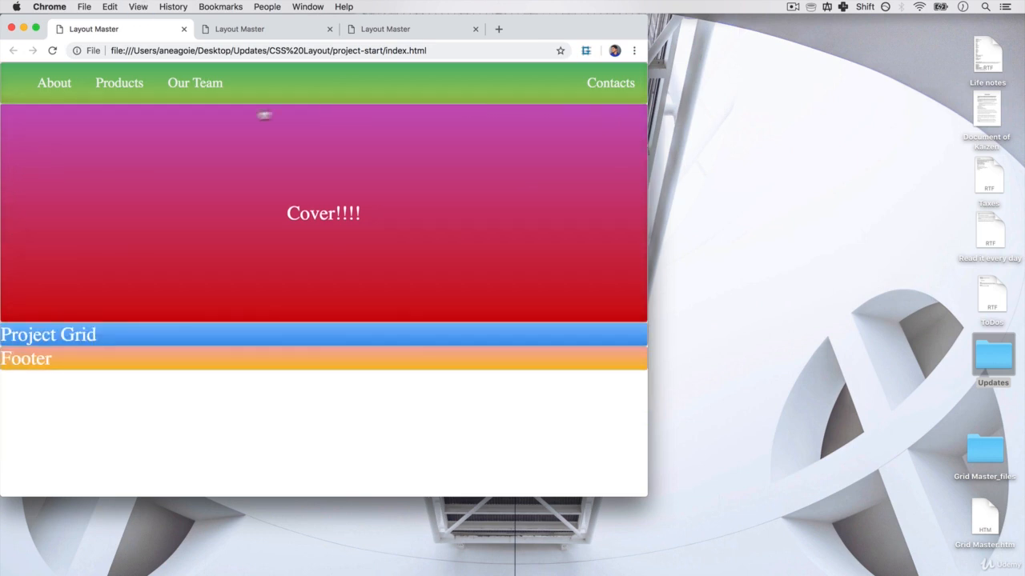
mouse_move(625, 231)
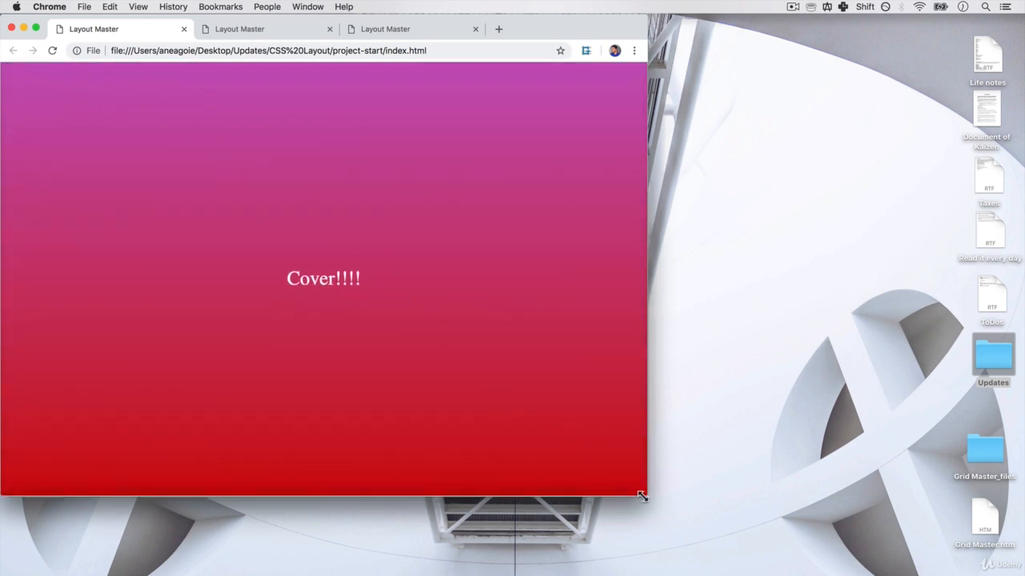
Resize the Chrome window to watch the cover adapt, then set the height back to 50vh
drag(643, 493, 618, 240)
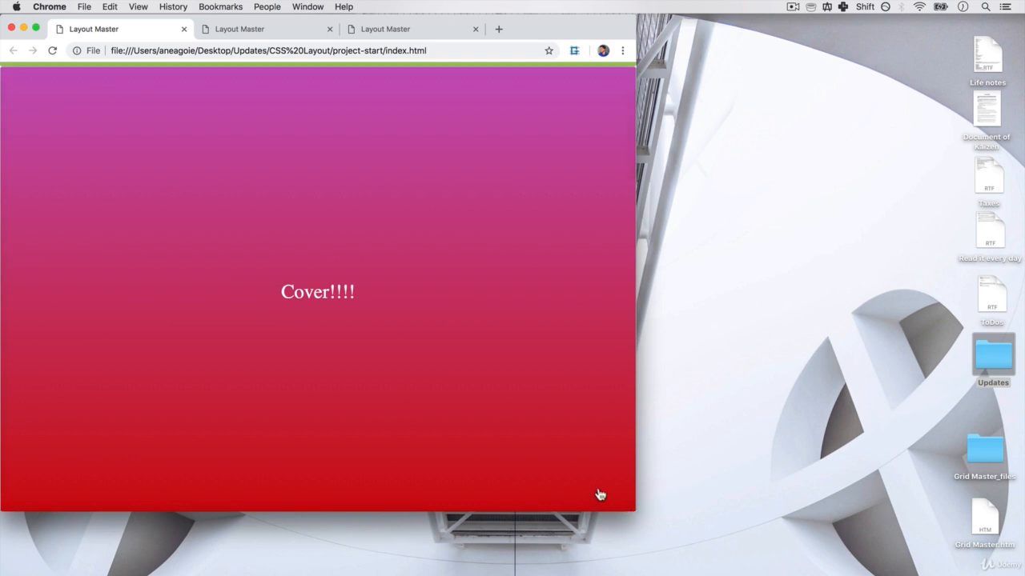
mouse_move(323, 320)
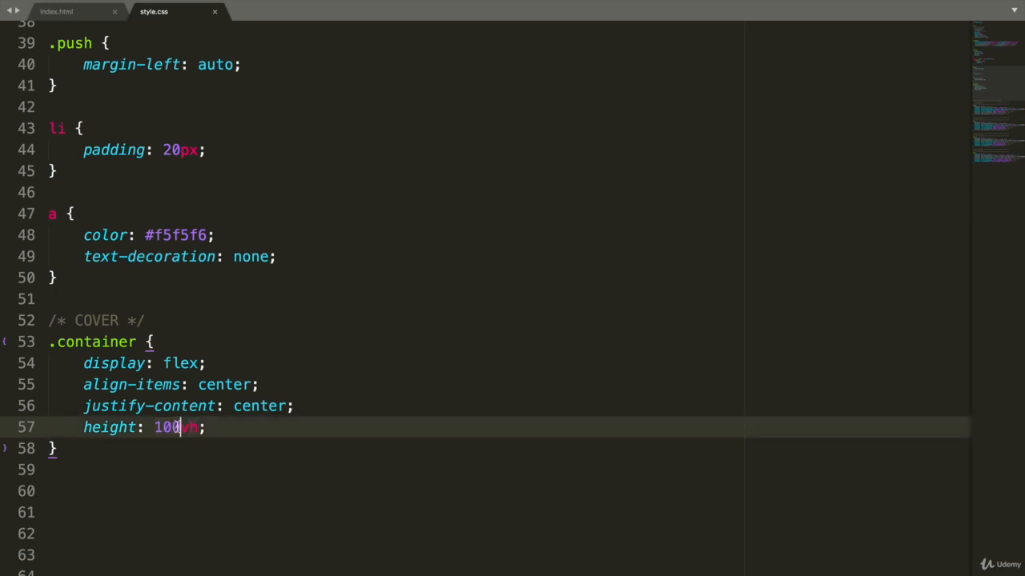
text(50vh)
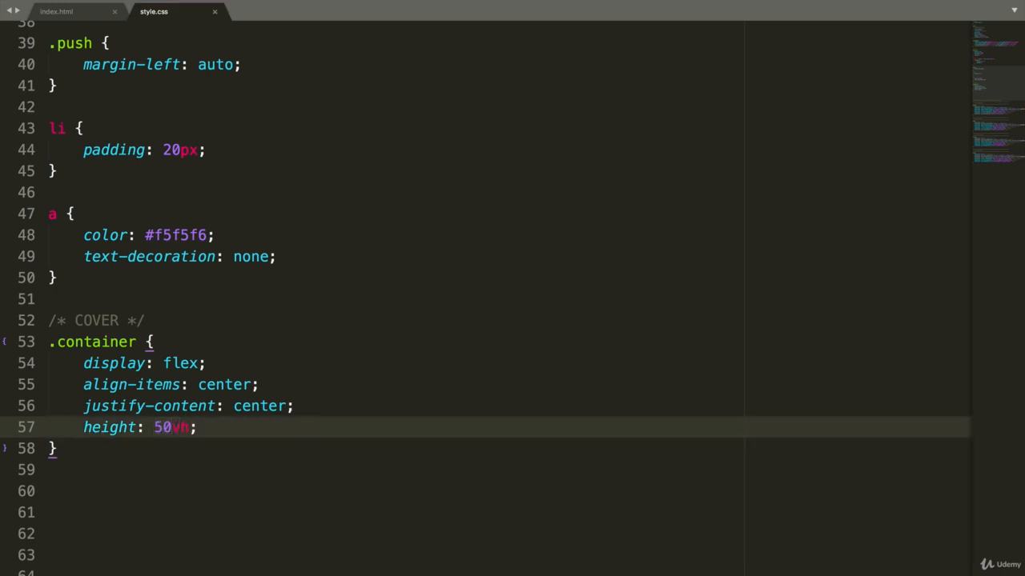